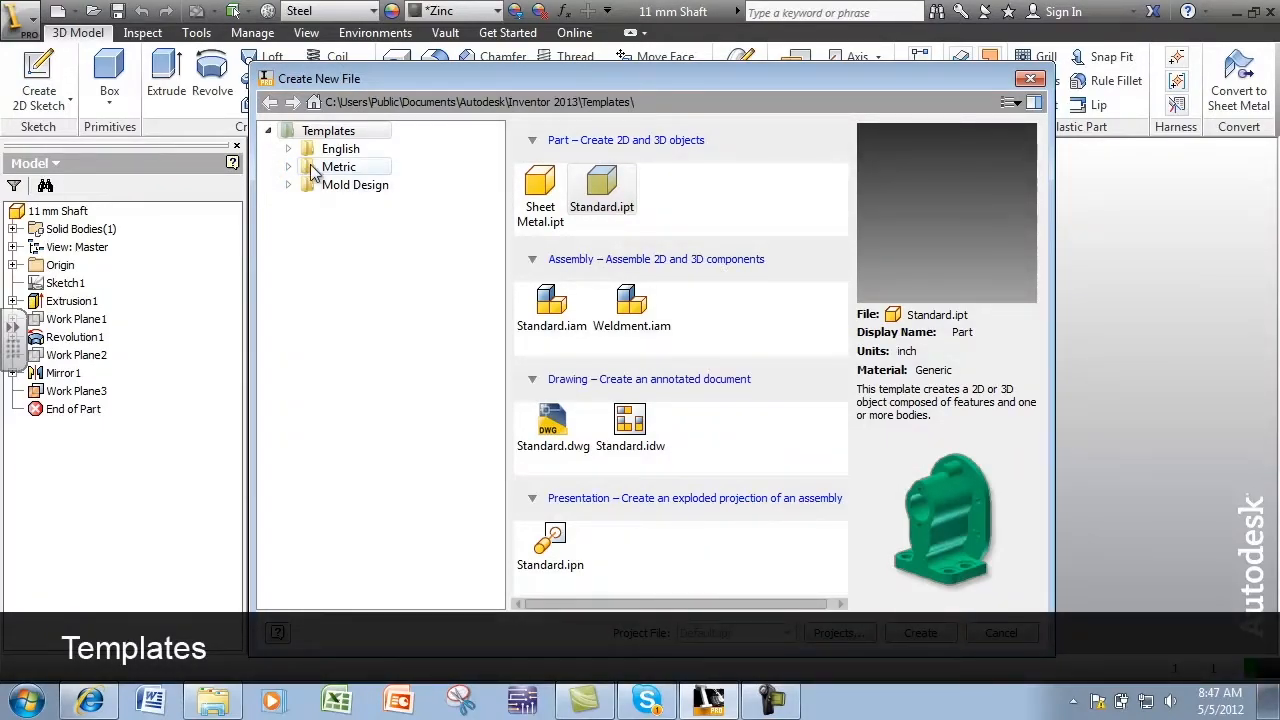
Step: Browse from the Metric to the English templates to show Standard (in).ipt
{"action": "left_click", "coordinate": [339, 166]}
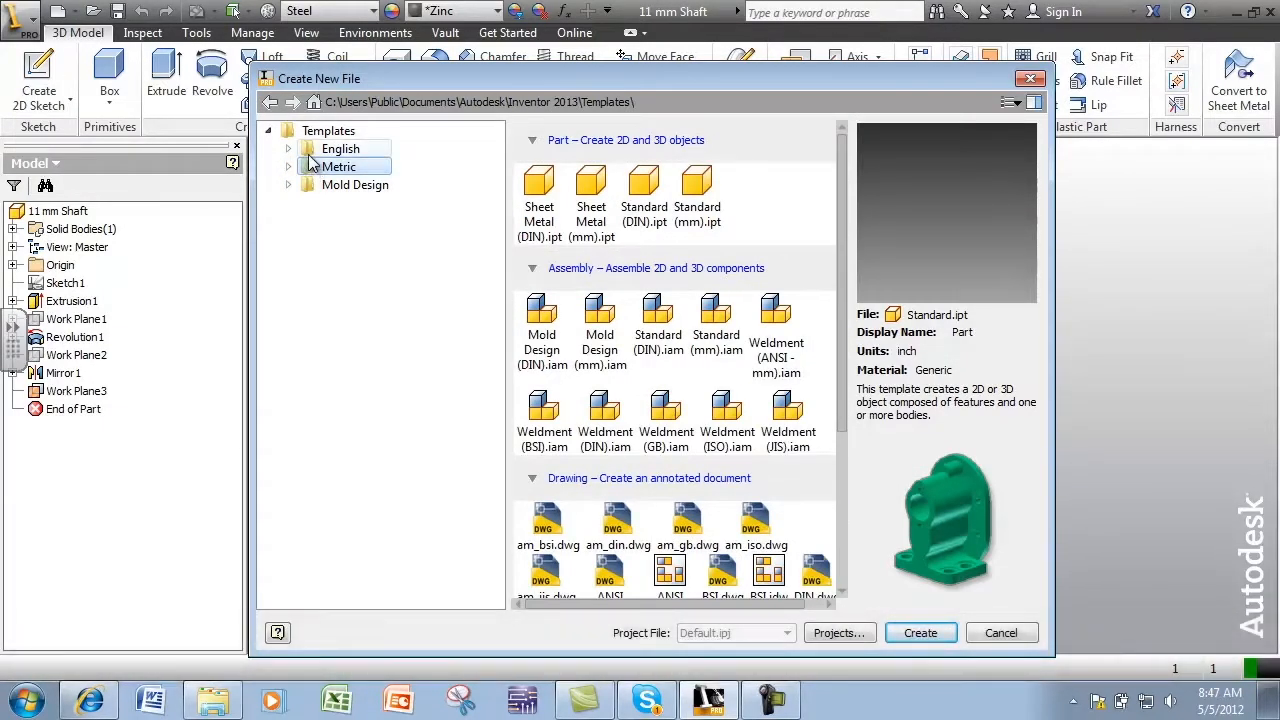
{"action": "left_click", "coordinate": [340, 148]}
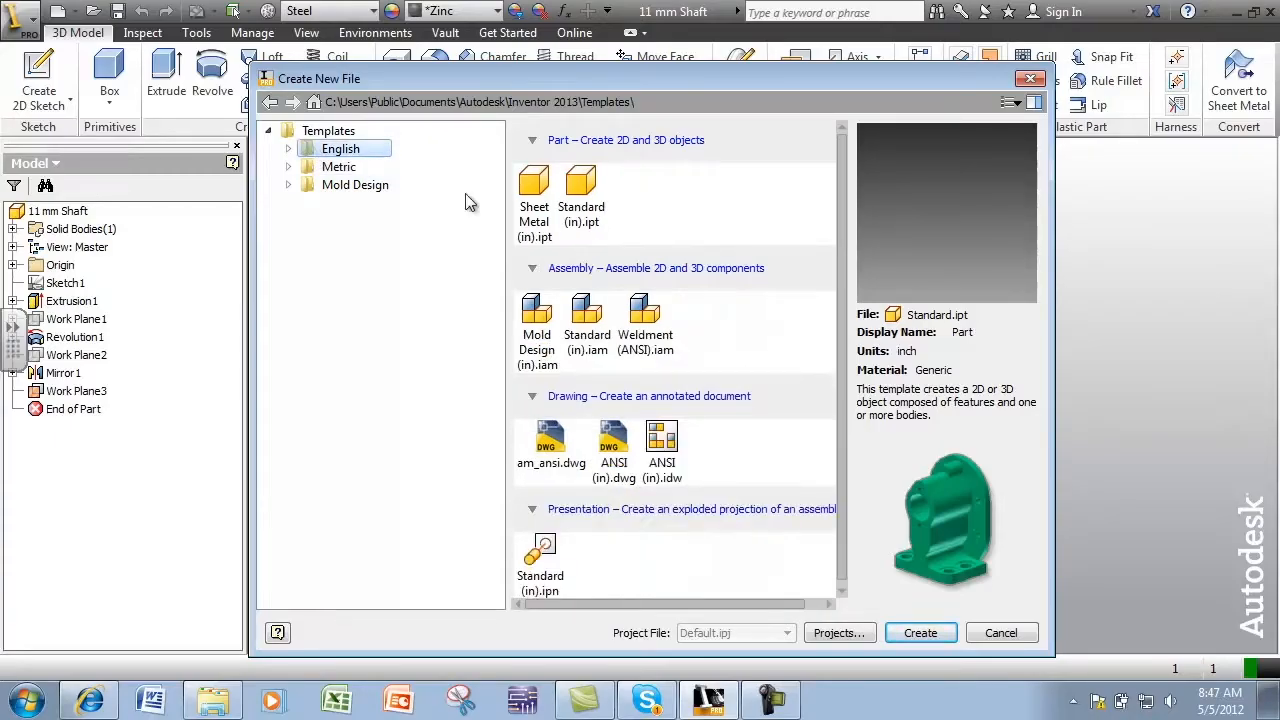
{"action": "mouse_move", "coordinate": [498, 208]}
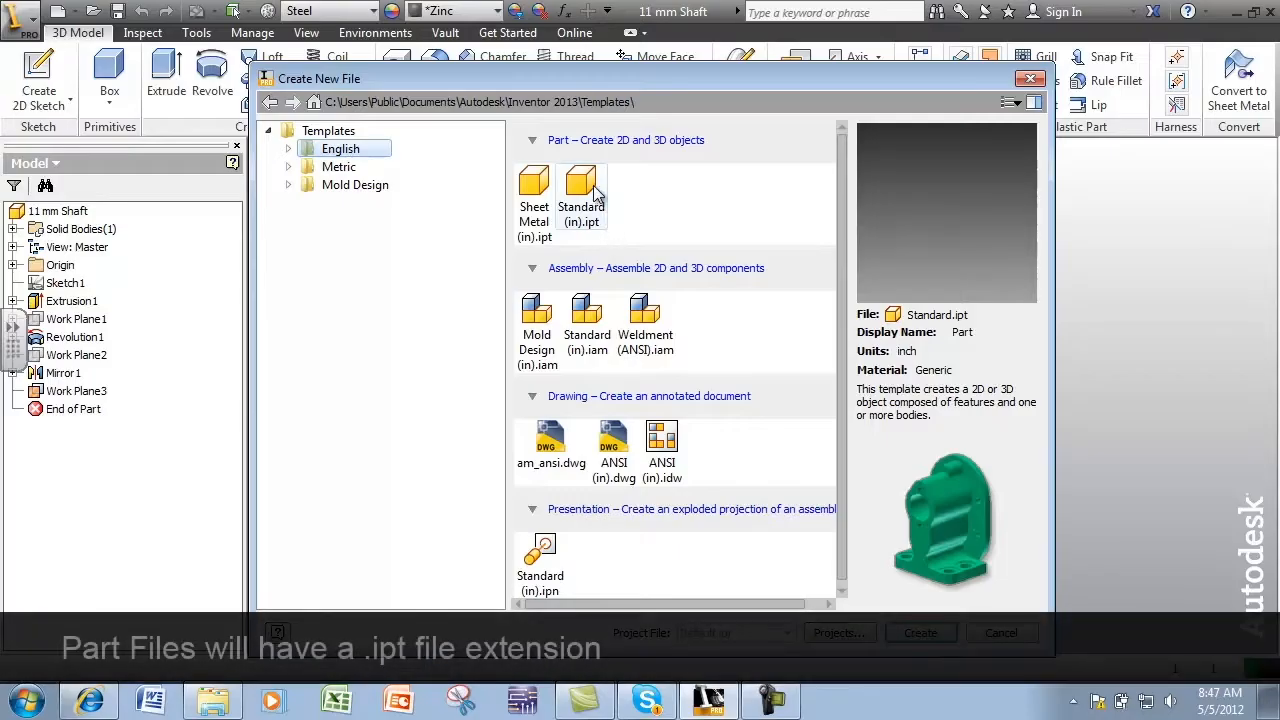
{"action": "mouse_move", "coordinate": [581, 190]}
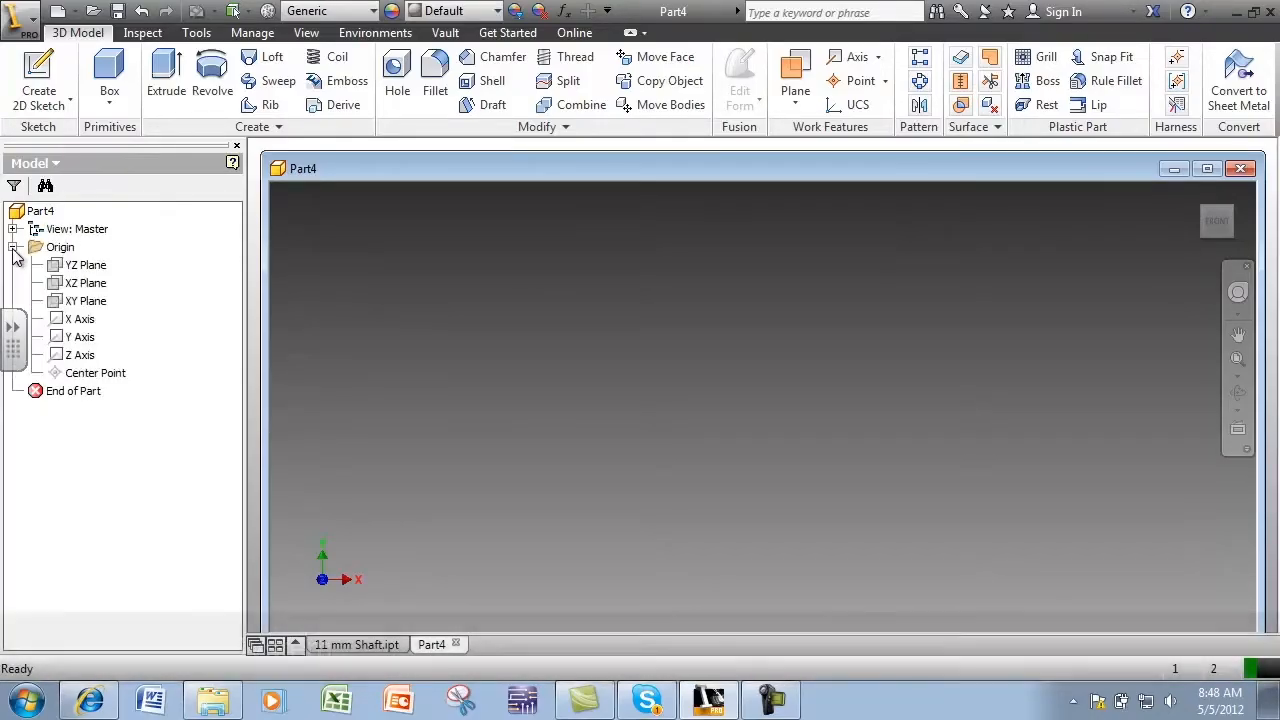
Step: Expand the Origin folder of new Part4 to show its planes and axes
{"action": "left_click", "coordinate": [86, 300]}
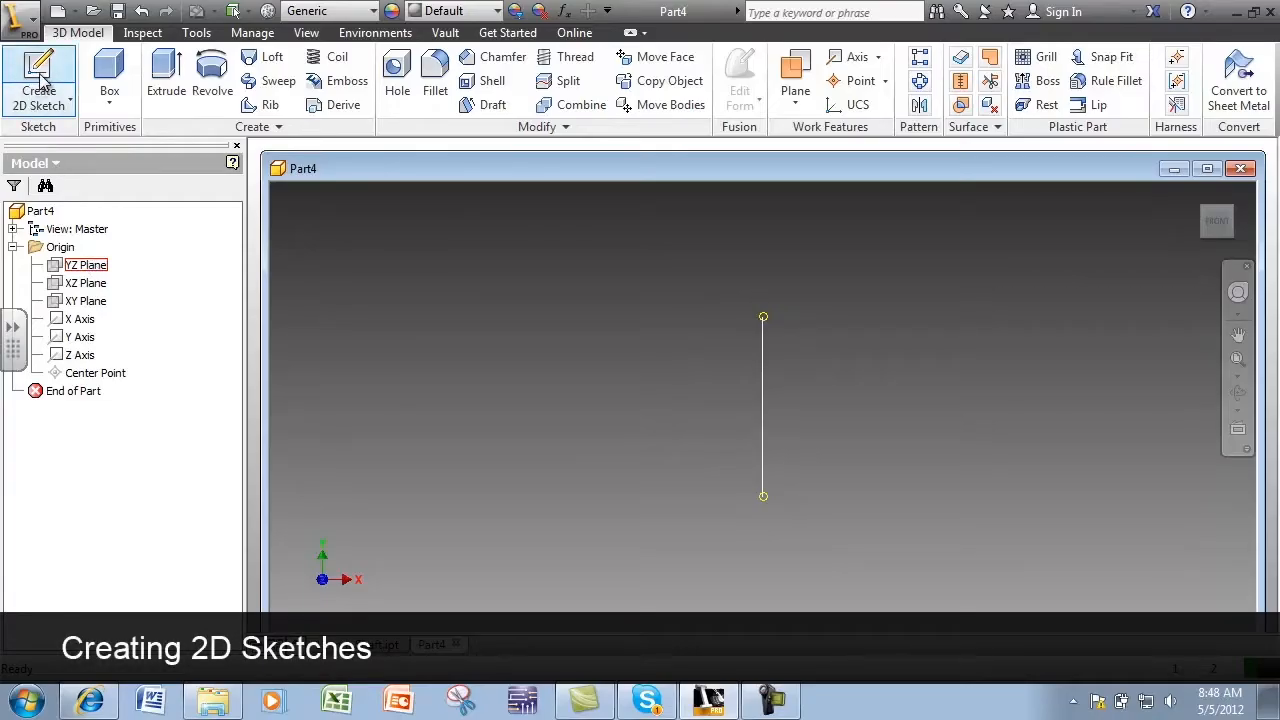
{"action": "mouse_move", "coordinate": [38, 80]}
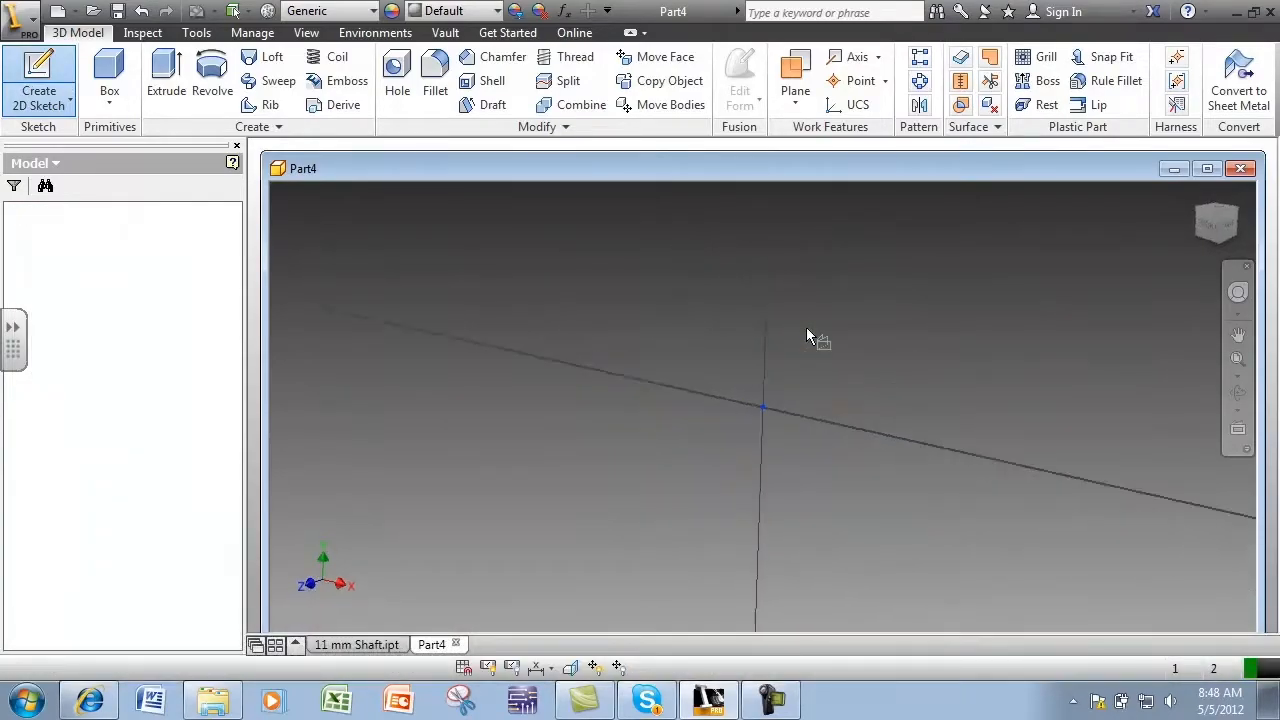
Step: Sketch a rectangle on the YZ plane from the origin to an opposite corner
{"action": "left_click", "coordinate": [39, 78]}
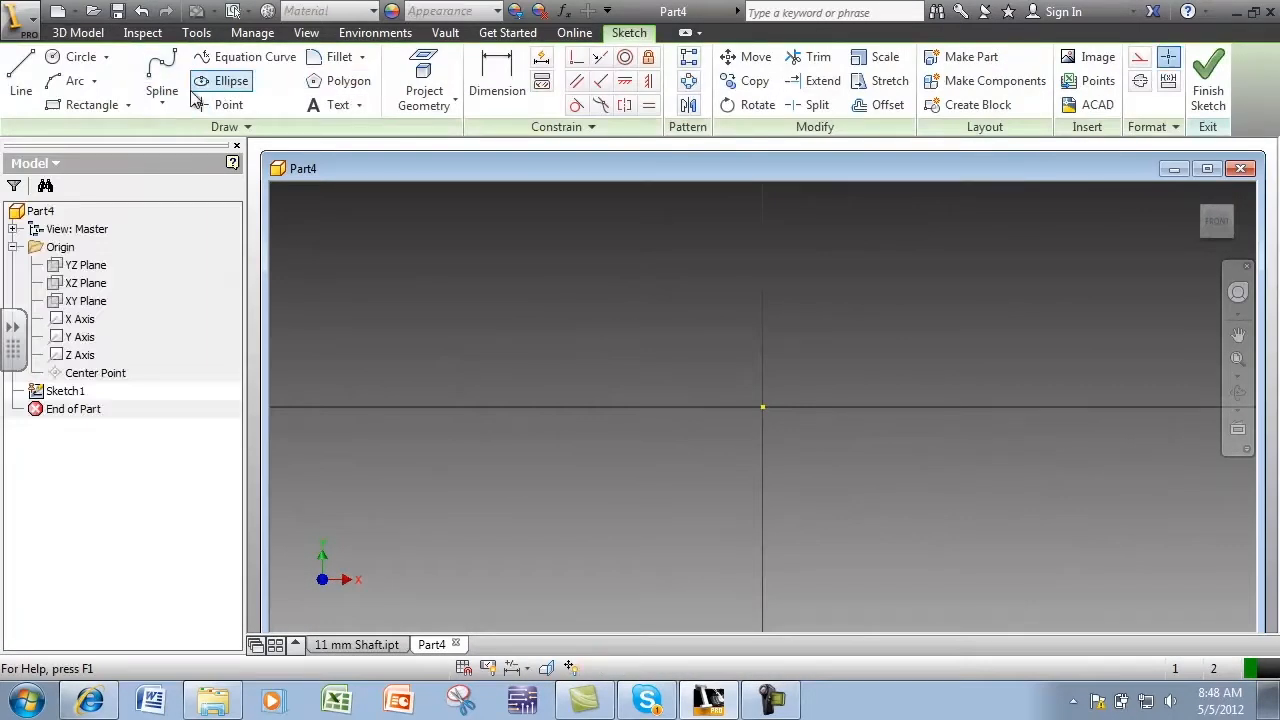
{"action": "left_click", "coordinate": [91, 105]}
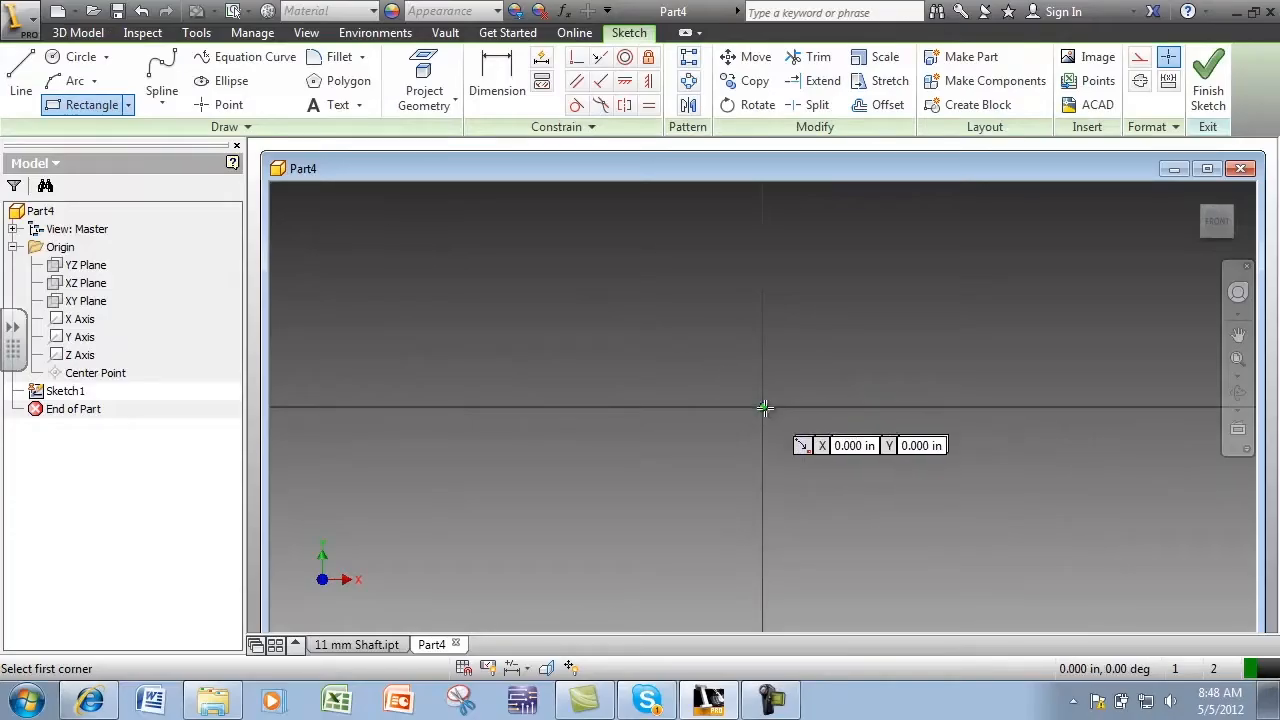
{"action": "left_click", "coordinate": [762, 405]}
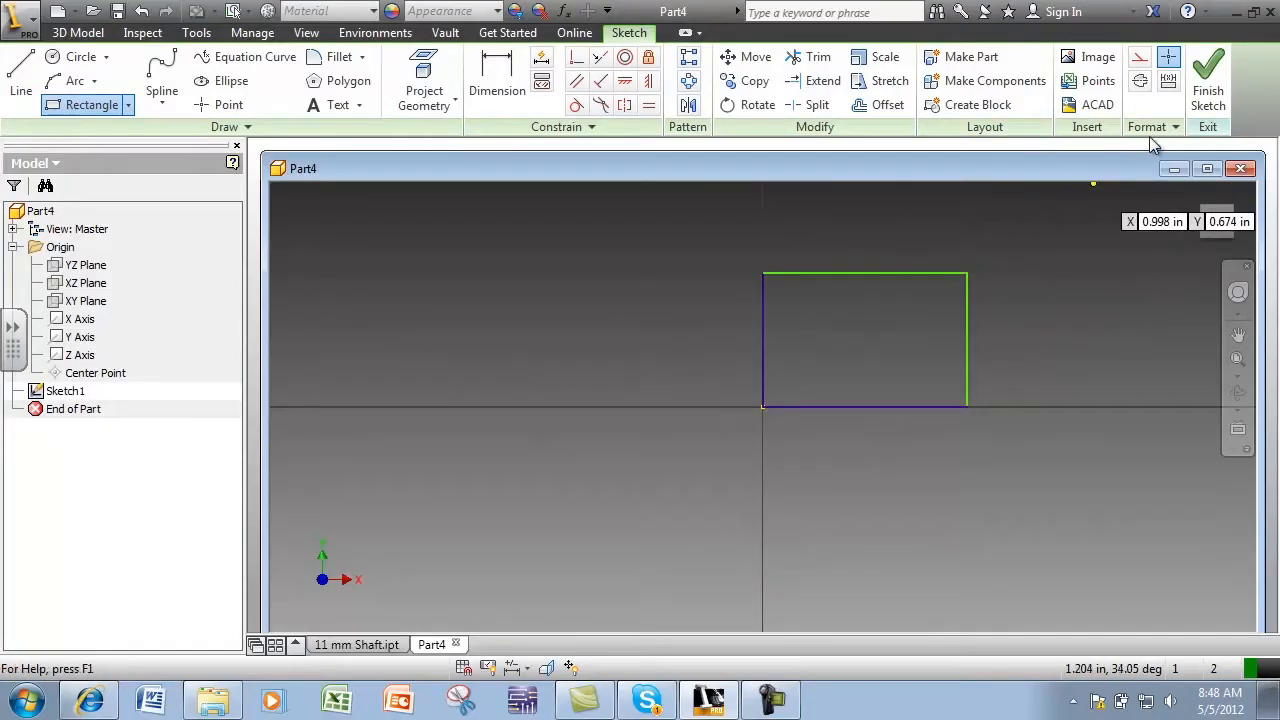
{"action": "left_click", "coordinate": [1207, 75]}
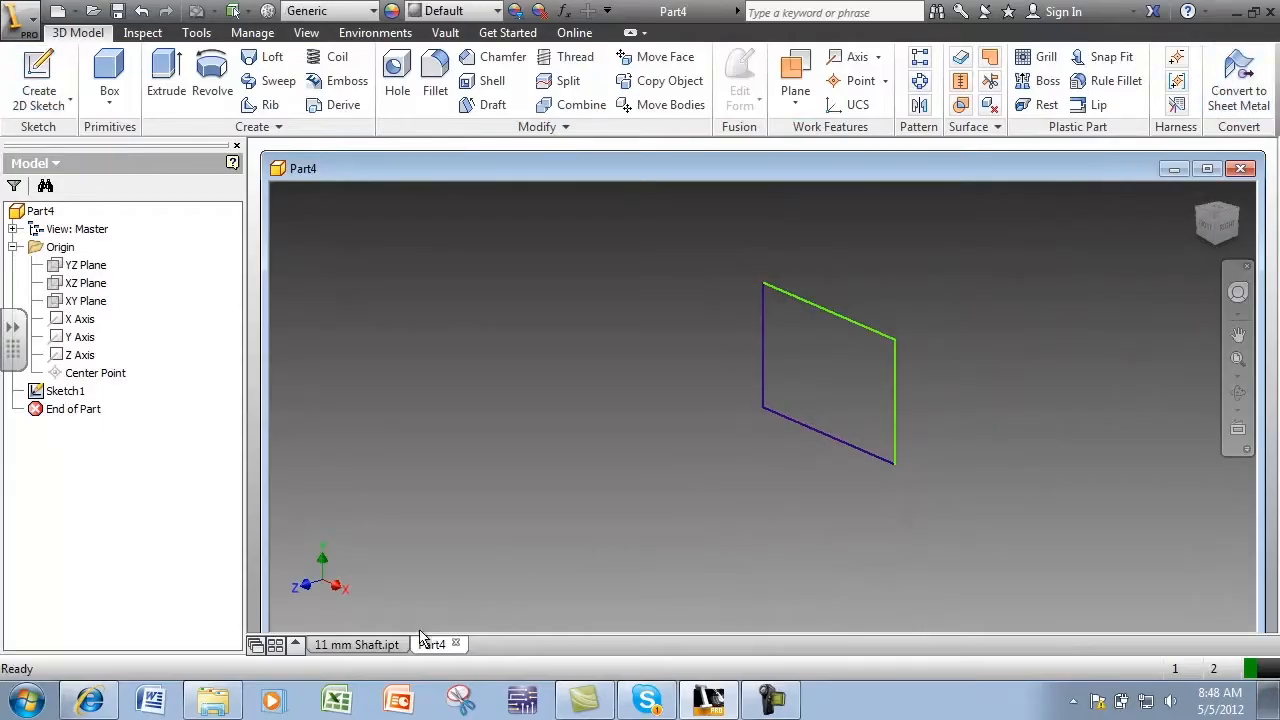
Step: Create and finish Sketch3 on a flat face of the 11 mm Shaft
{"action": "left_click", "coordinate": [356, 644]}
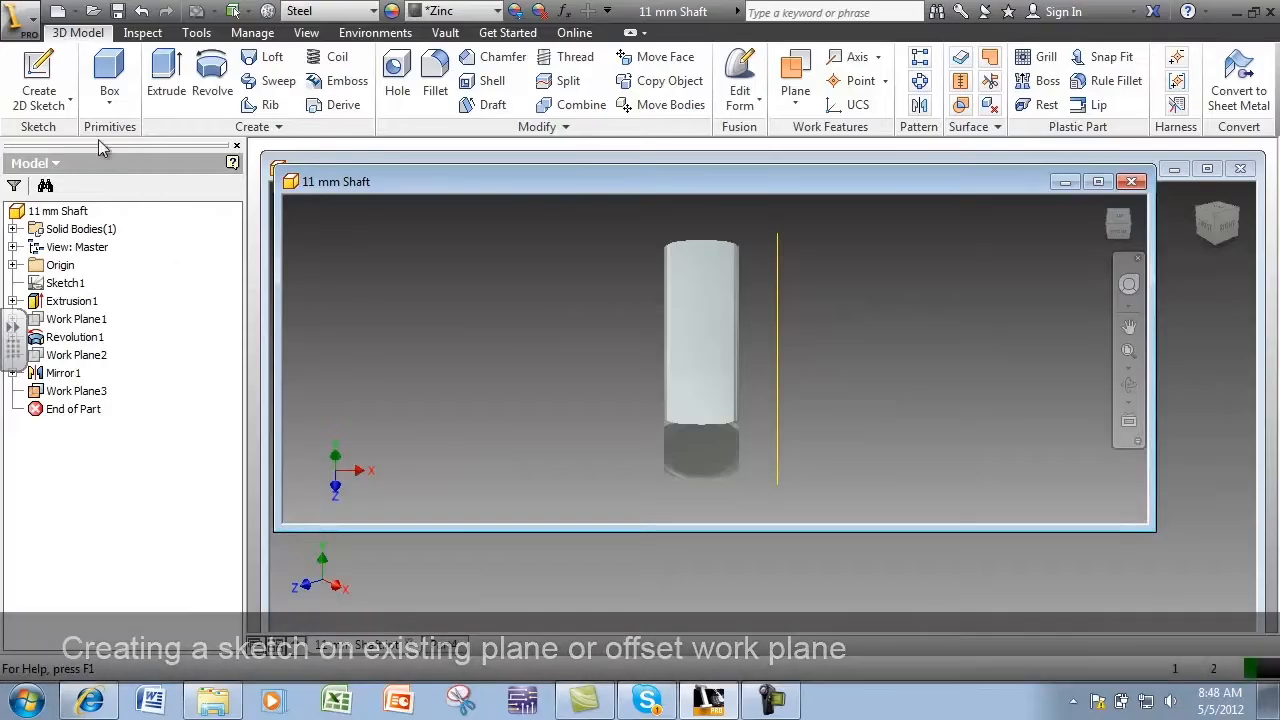
{"action": "mouse_move", "coordinate": [38, 75]}
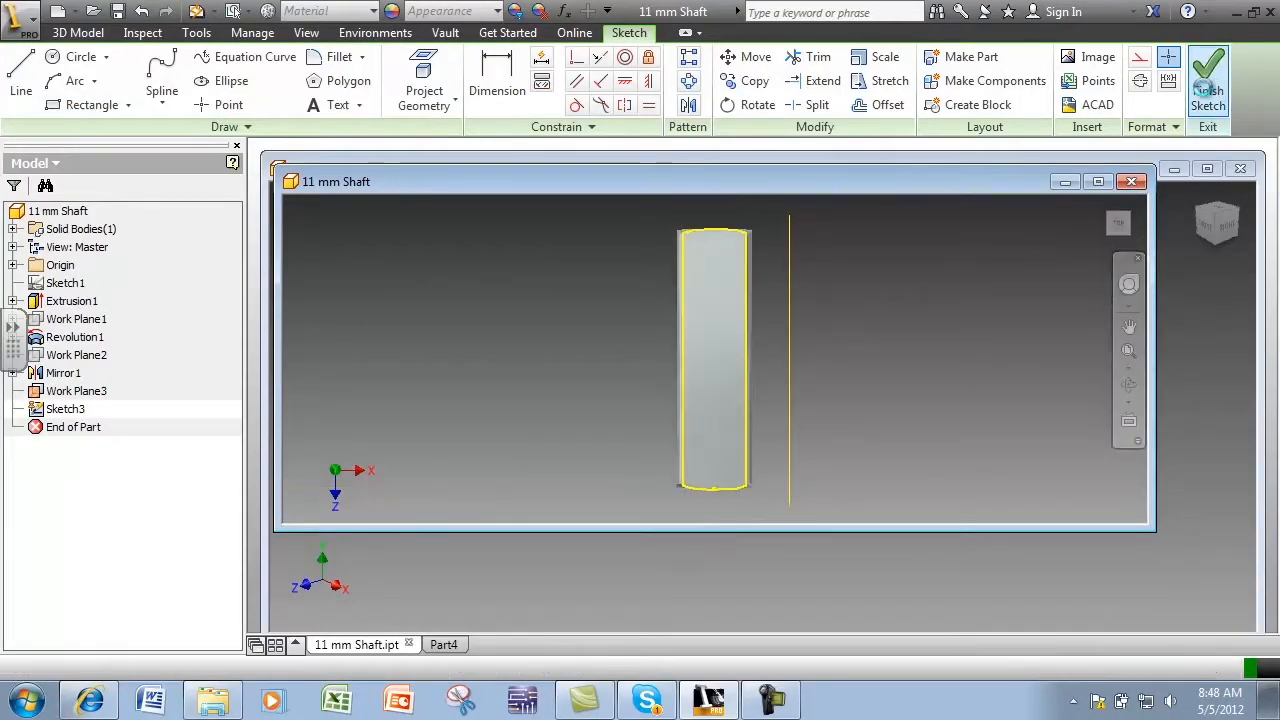
{"action": "left_click", "coordinate": [1207, 80]}
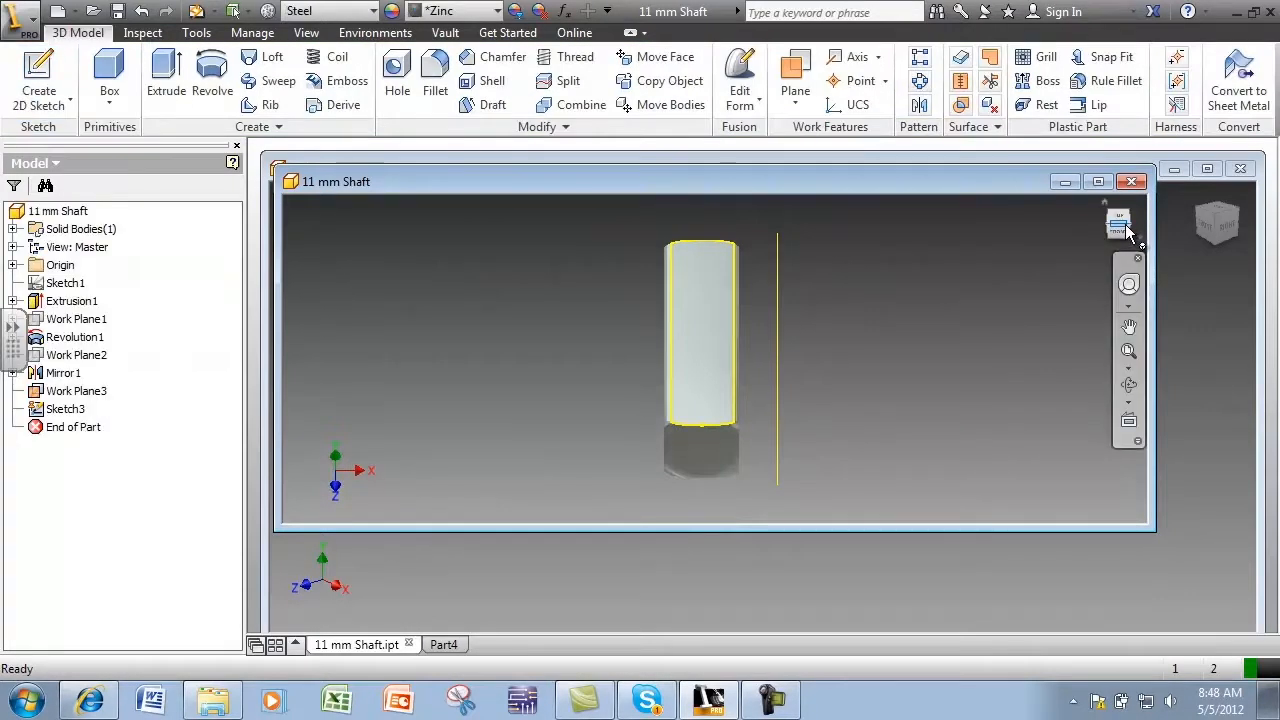